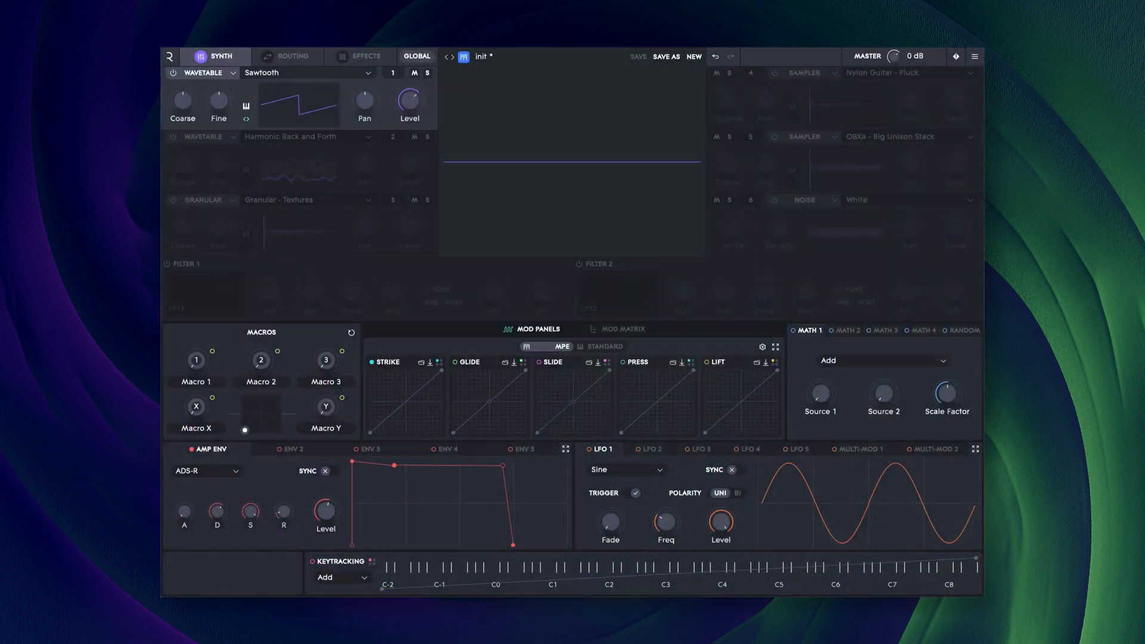
pyautogui.moveTo(289, 56)
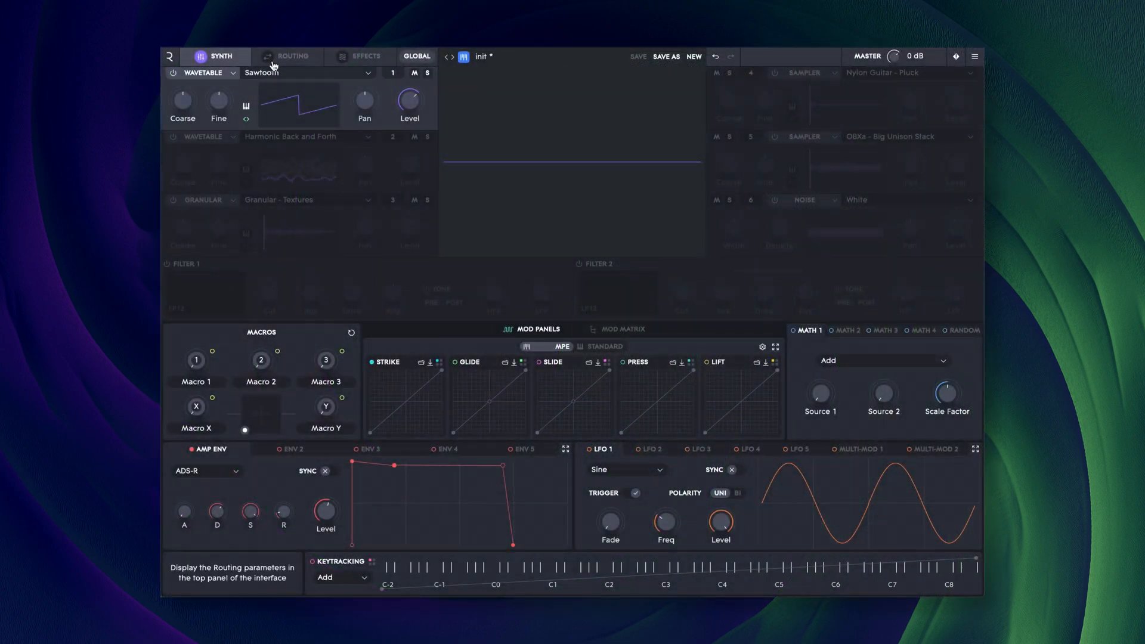
# Step: Set source 1's engine to Sampler via its engine type dropdown
pyautogui.click(204, 73)
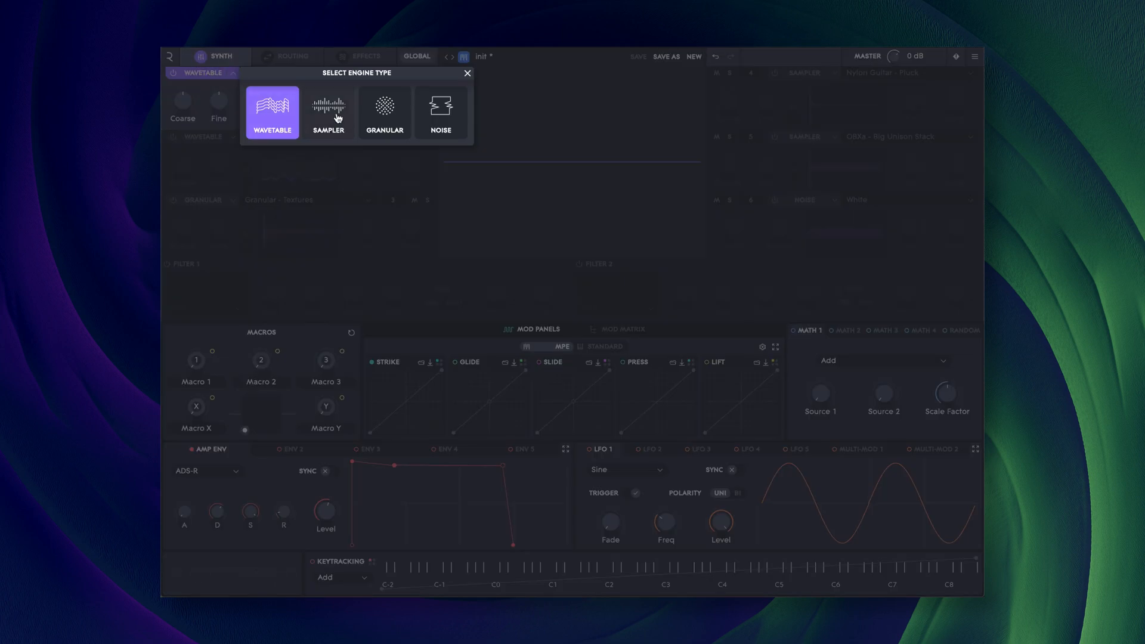
pyautogui.click(327, 112)
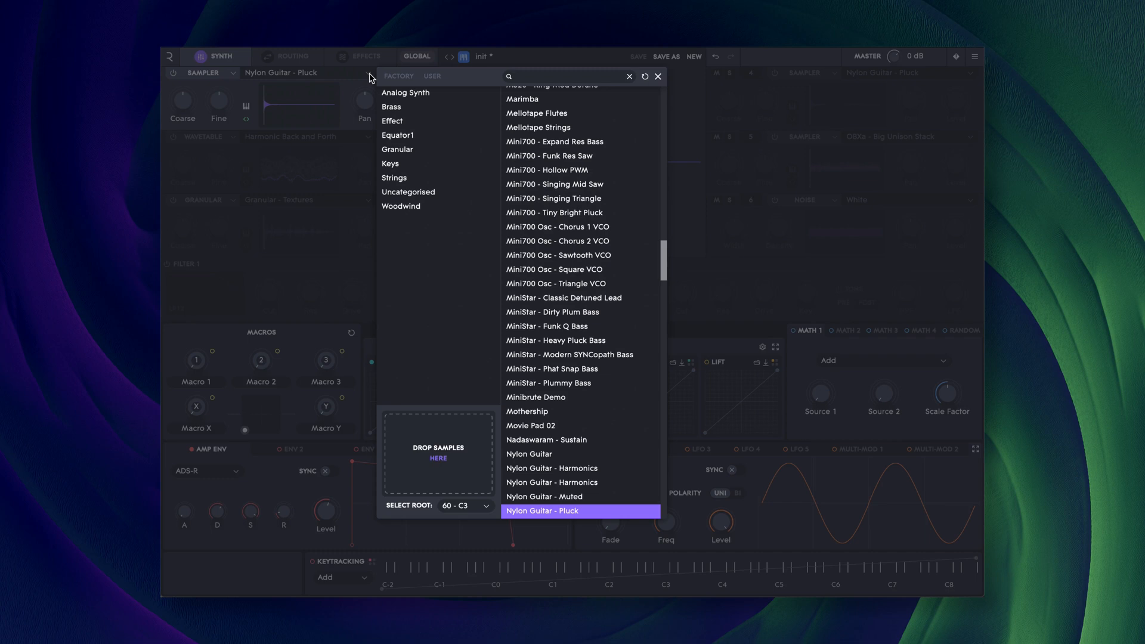
# Step: Audition Baby Grand Piano, Nylon Guitar, String Quartet, Sitar and Yangqin - Latex Hammer, then show Analog Synth
pyautogui.click(391, 164)
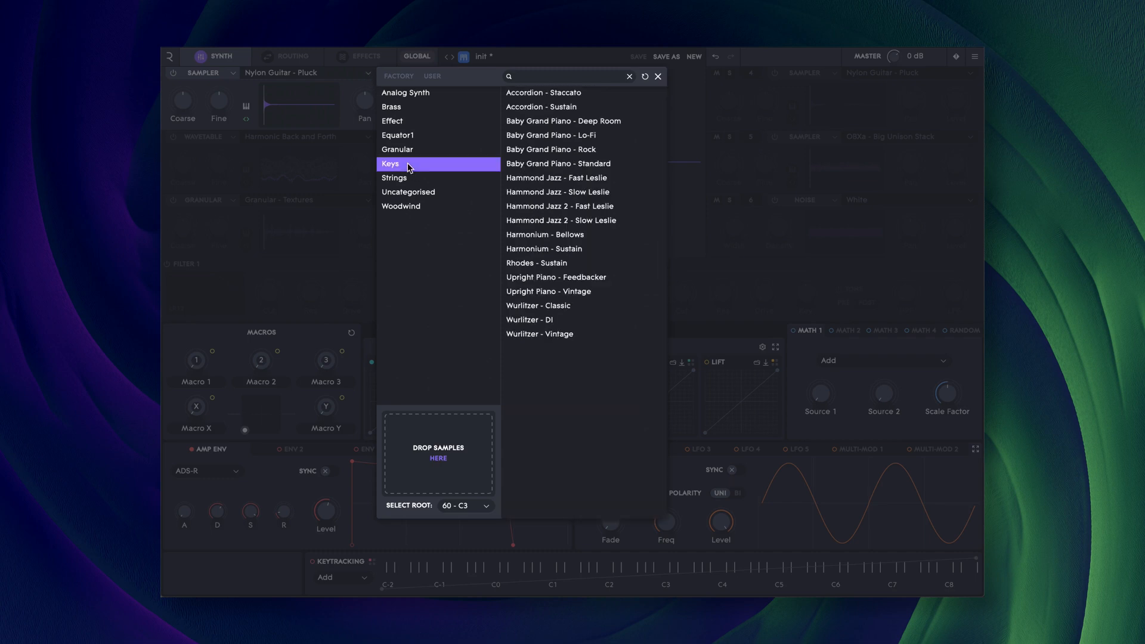
pyautogui.moveTo(532, 173)
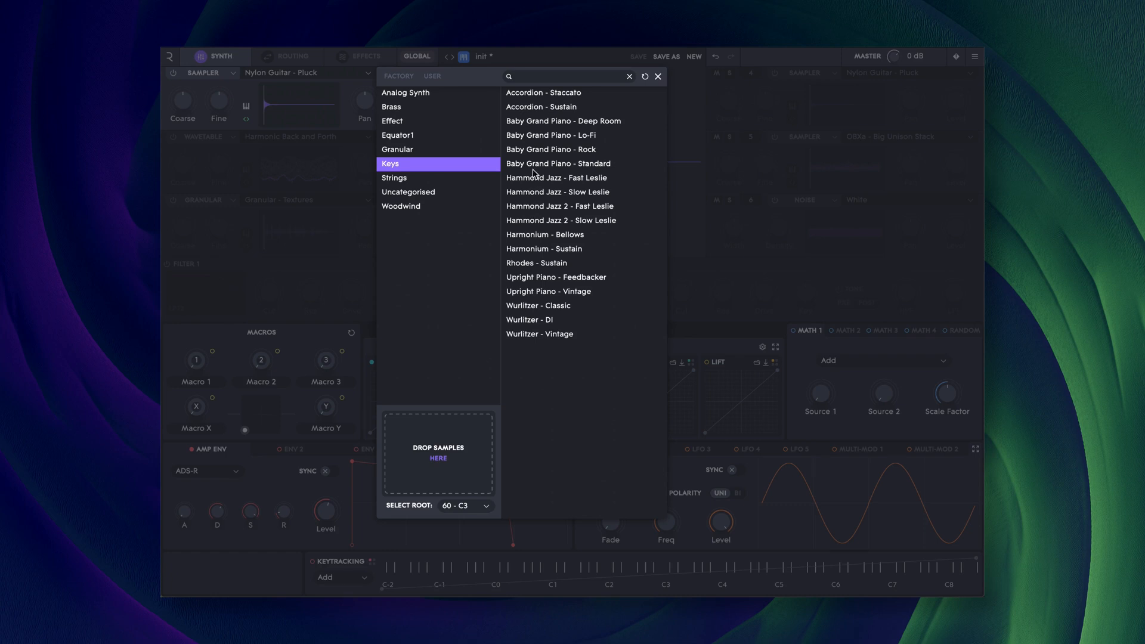
pyautogui.click(394, 178)
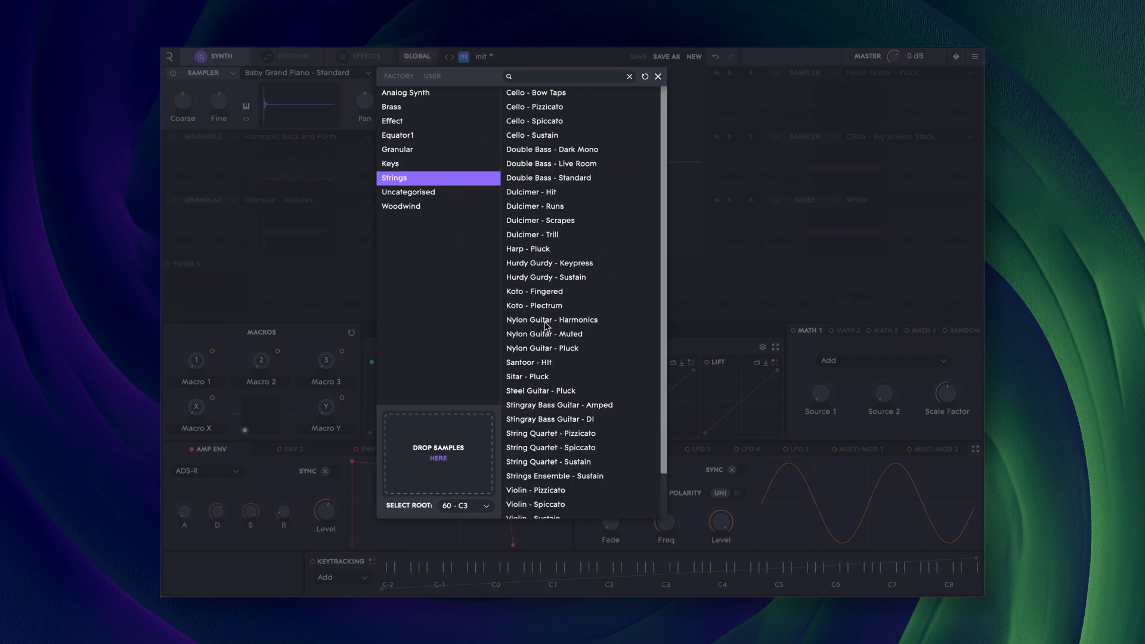
pyautogui.click(541, 348)
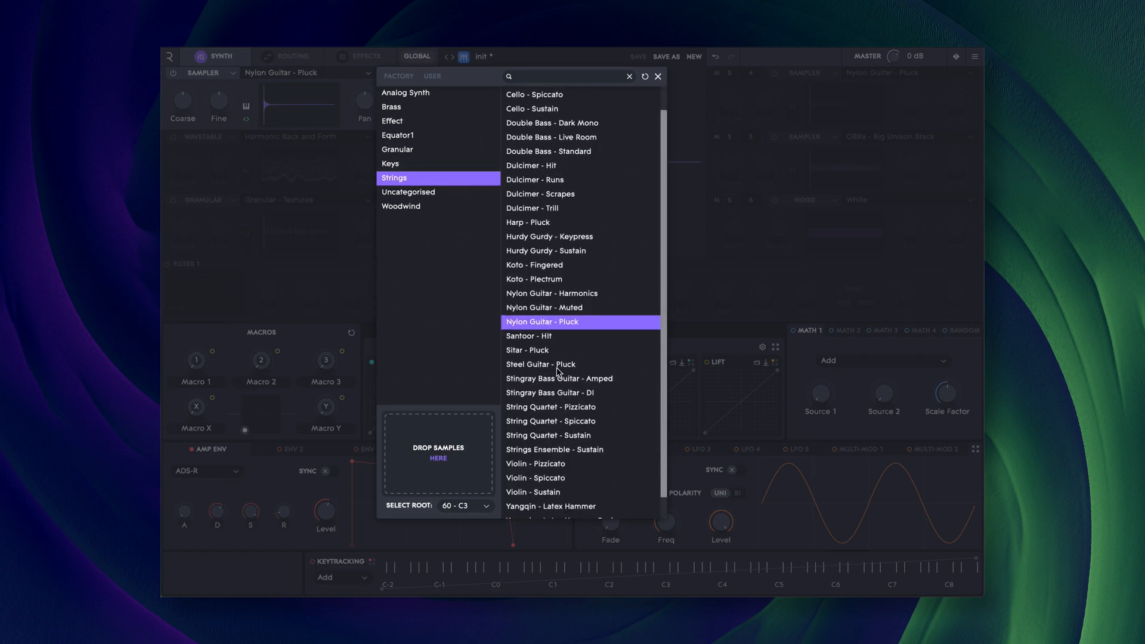
pyautogui.click(548, 435)
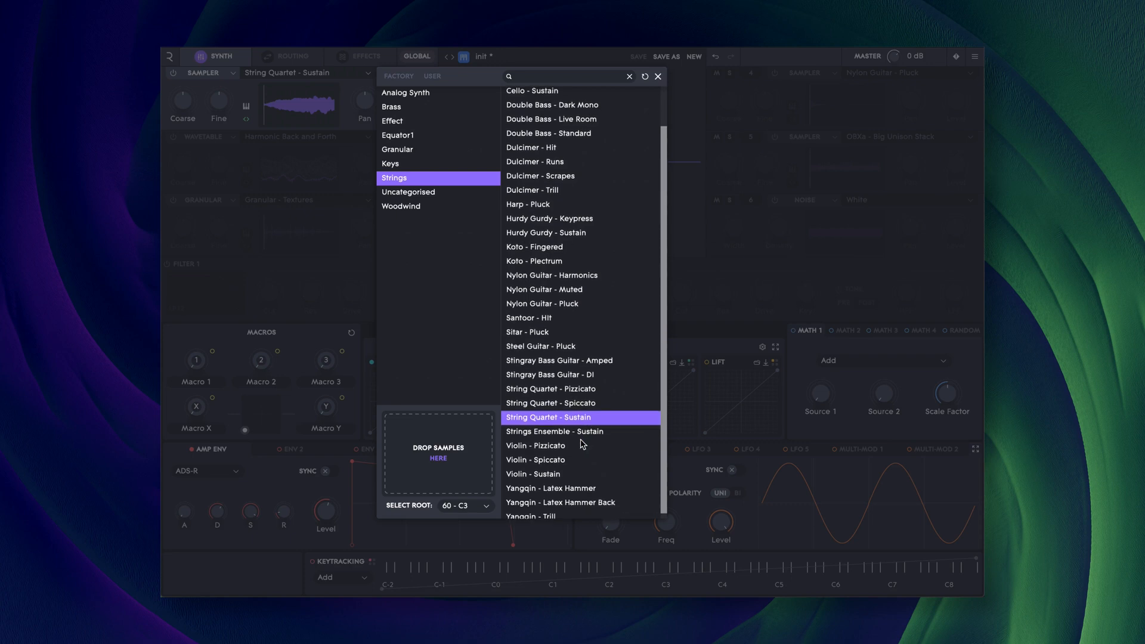
pyautogui.click(527, 333)
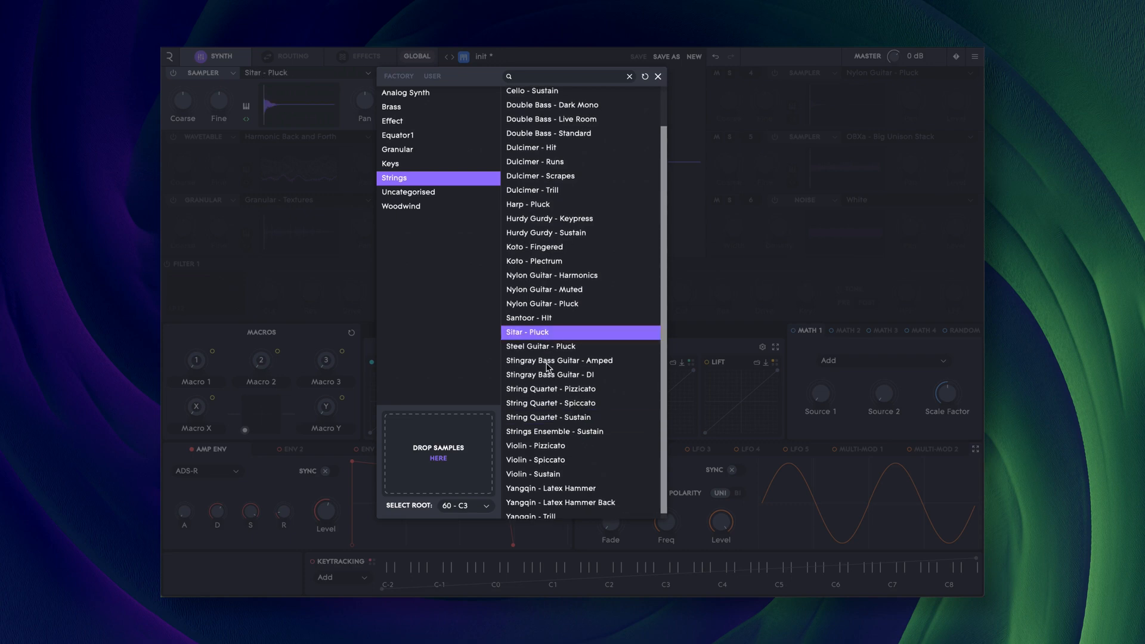
pyautogui.click(577, 487)
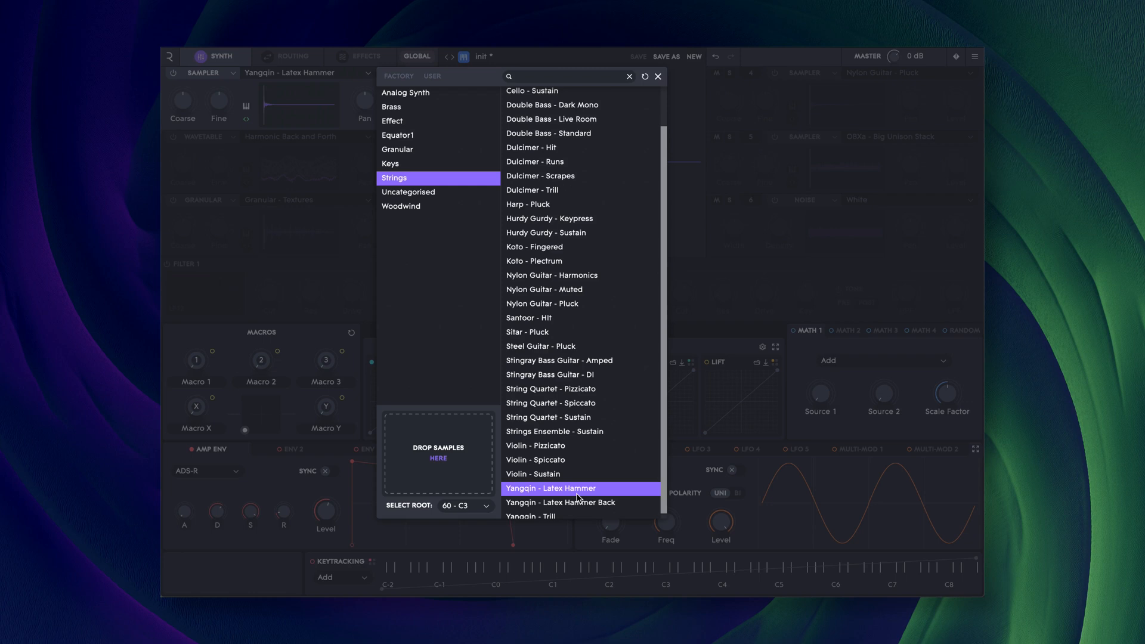
pyautogui.click(405, 93)
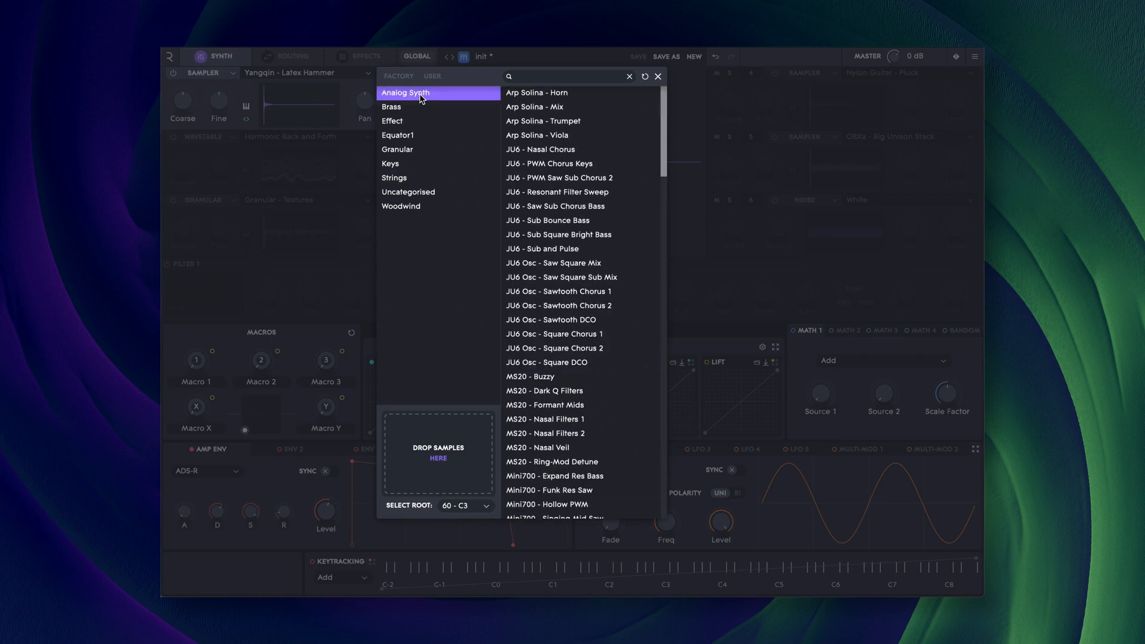
pyautogui.moveTo(664, 122)
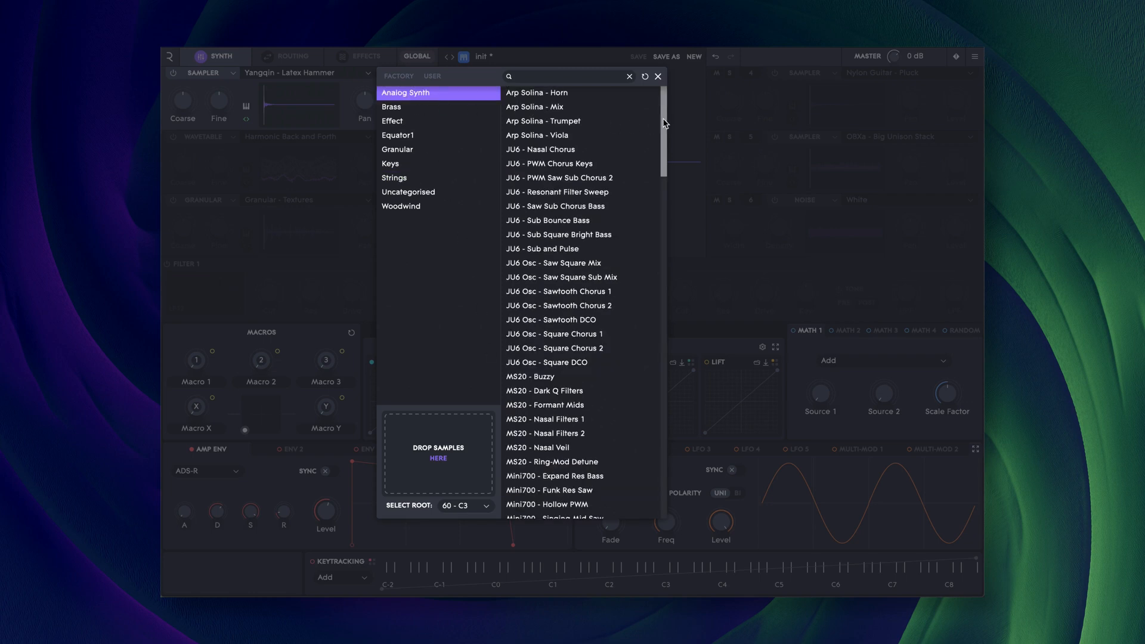
# Step: Import Prophet X Demo.wav and load it into source 1 from the Uncategorised list
pyautogui.scroll(-3)
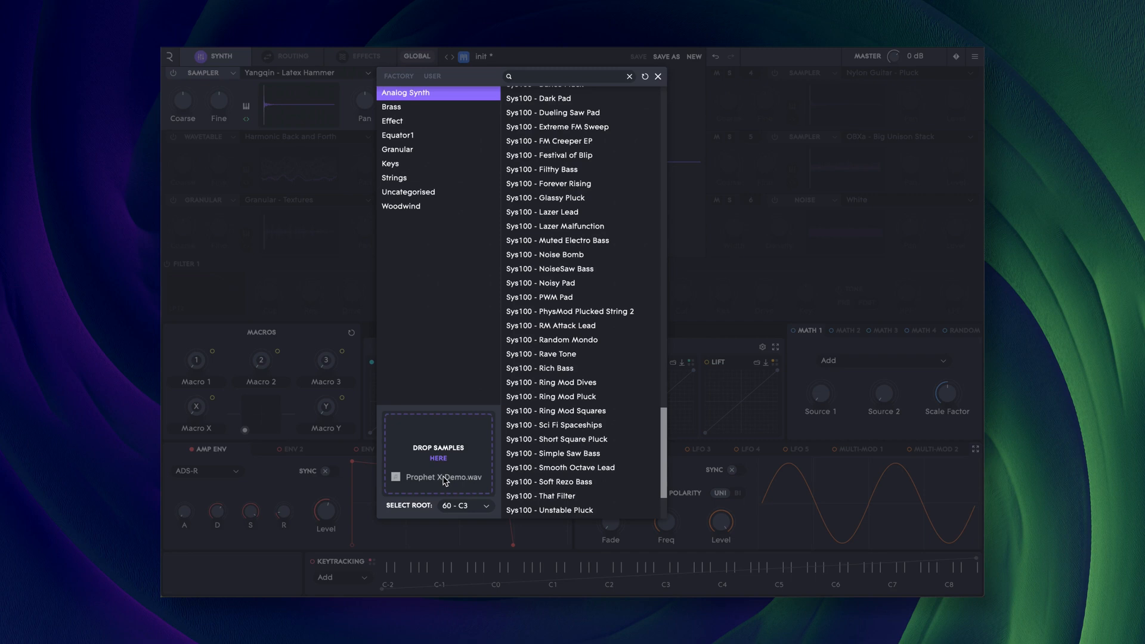
pyautogui.click(408, 192)
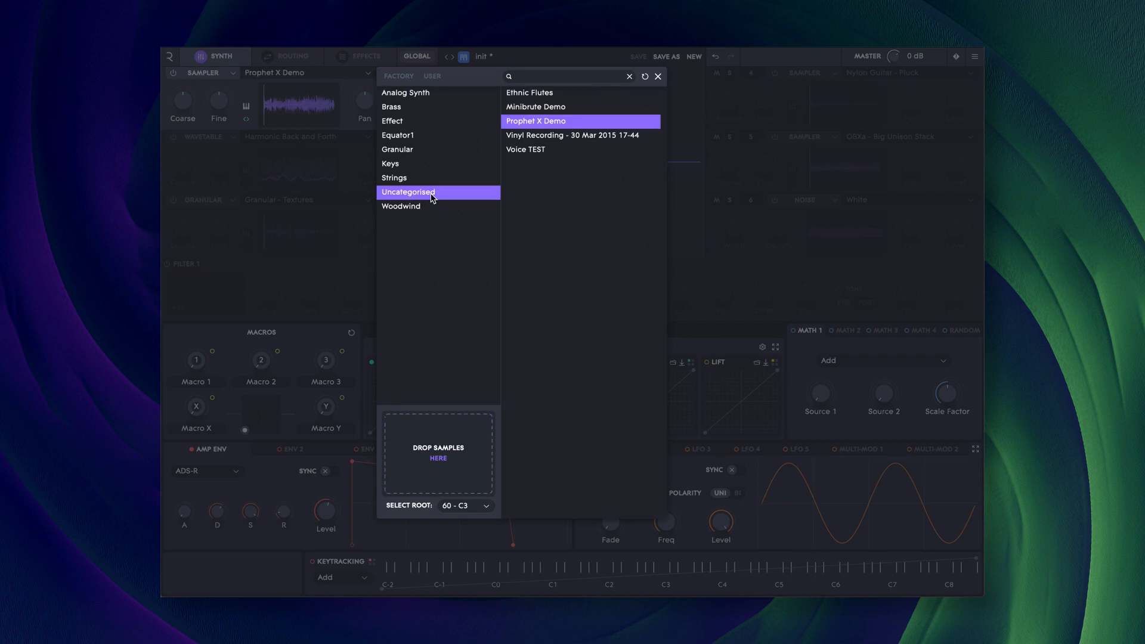
pyautogui.moveTo(570, 122)
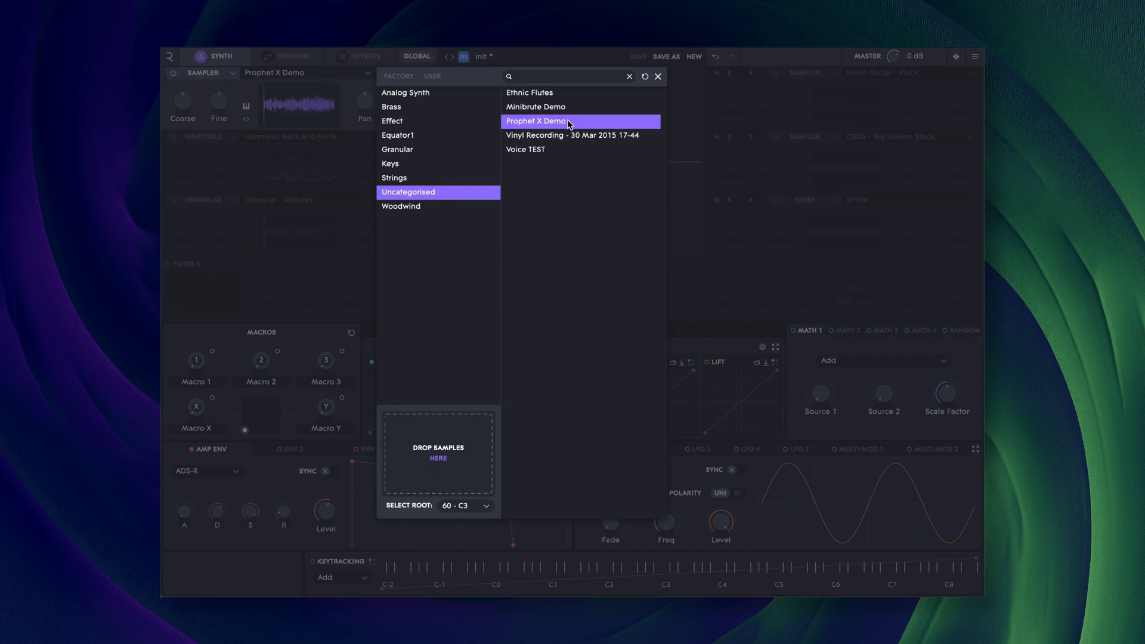
pyautogui.click(538, 122)
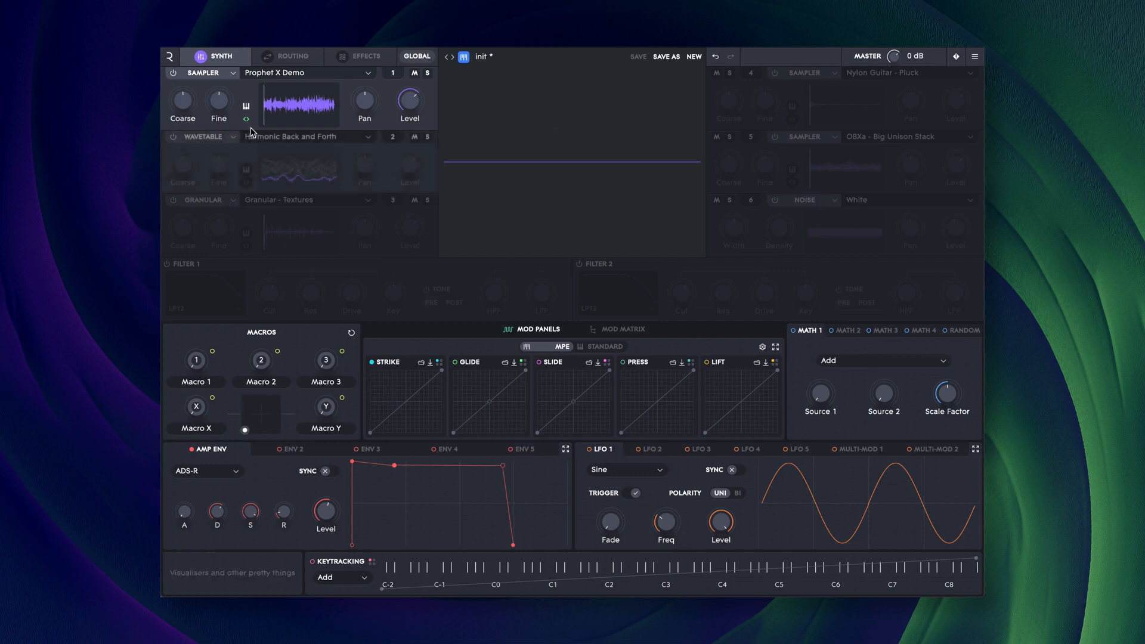
# Step: Set source 2 to the Granular engine and load Prophet X Demo from Uncategorised
pyautogui.click(199, 136)
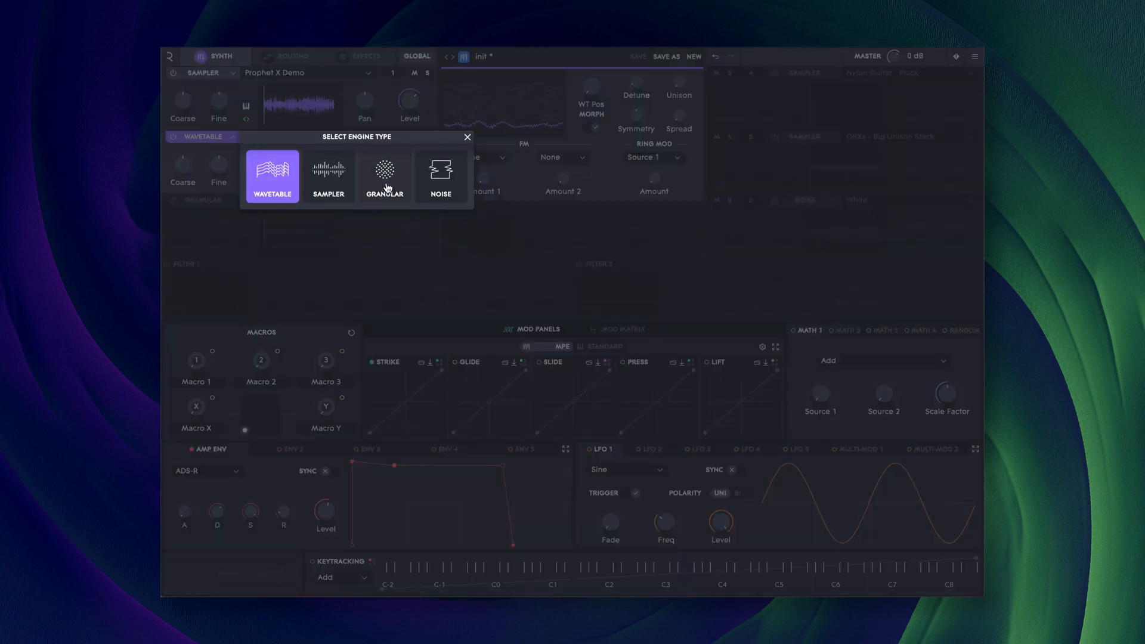
pyautogui.click(385, 172)
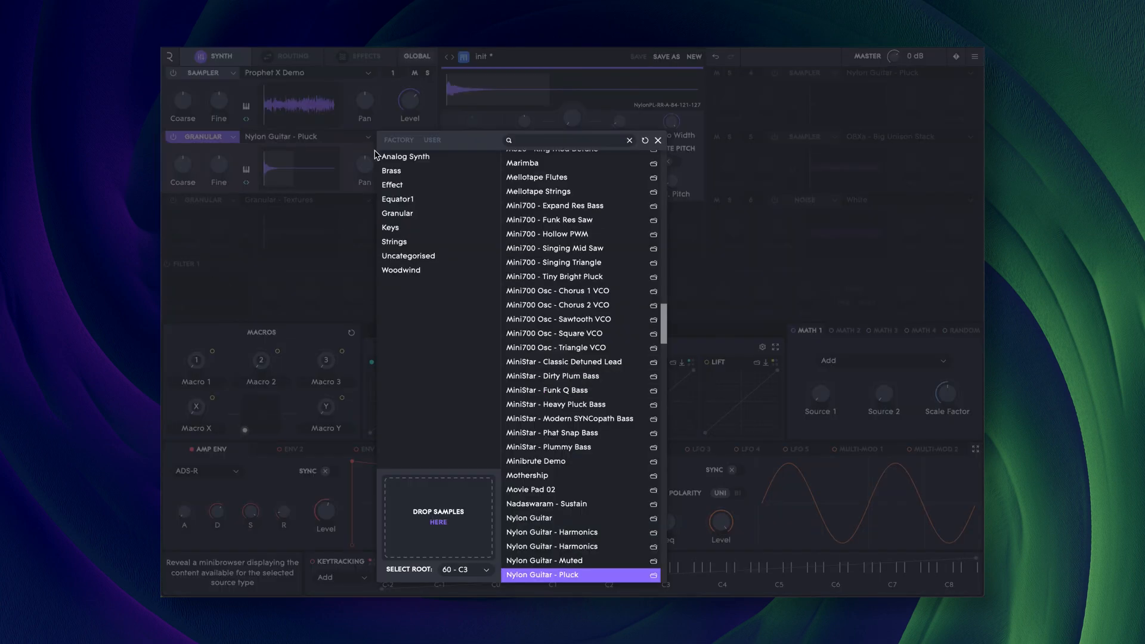
pyautogui.click(407, 255)
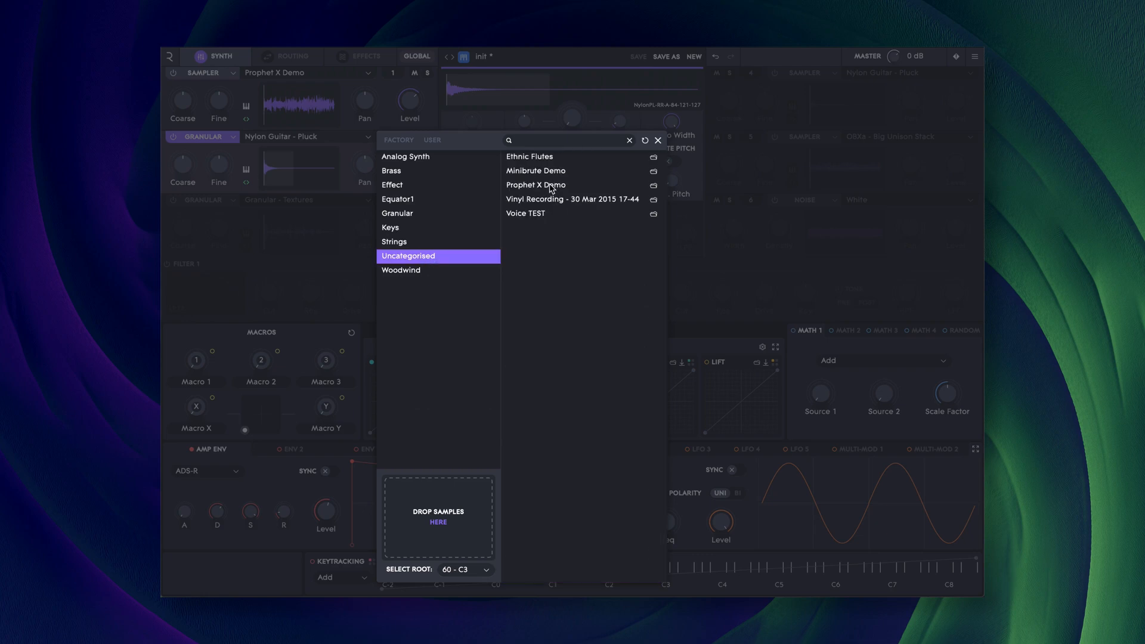
pyautogui.click(535, 185)
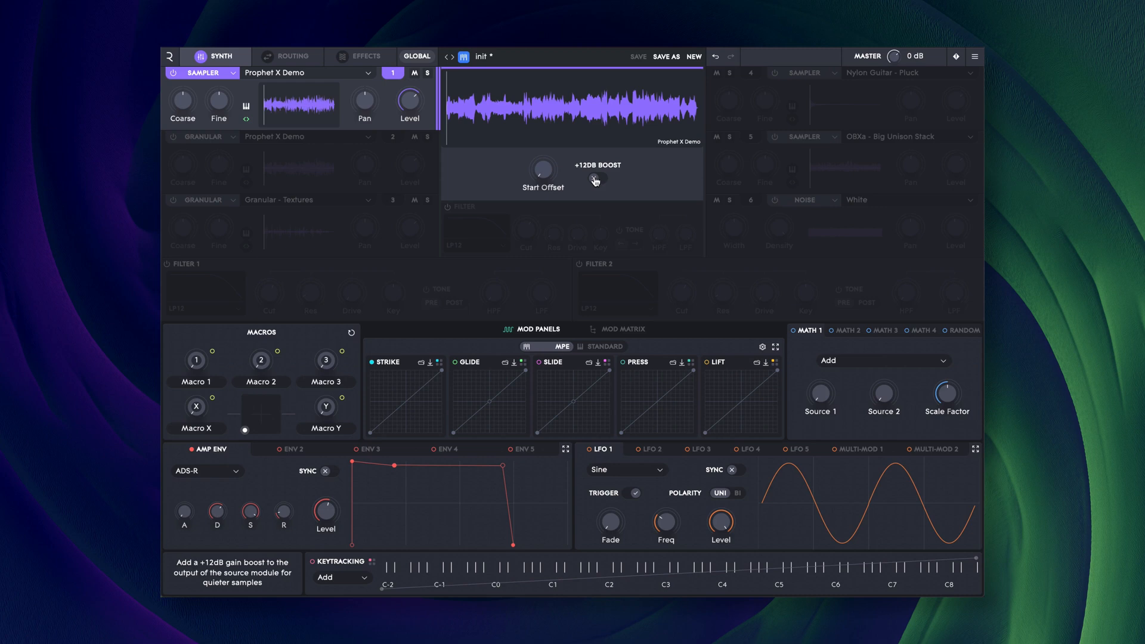
# Step: Set source 1's Prophet X Demo playback Start Offset to 3 %
pyautogui.click(541, 173)
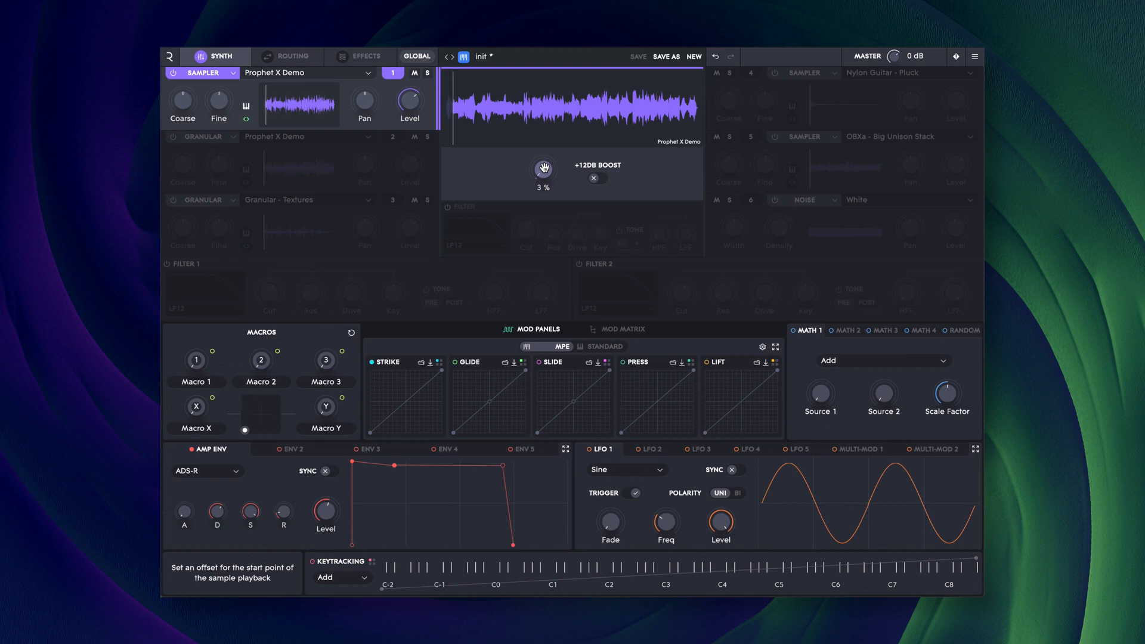